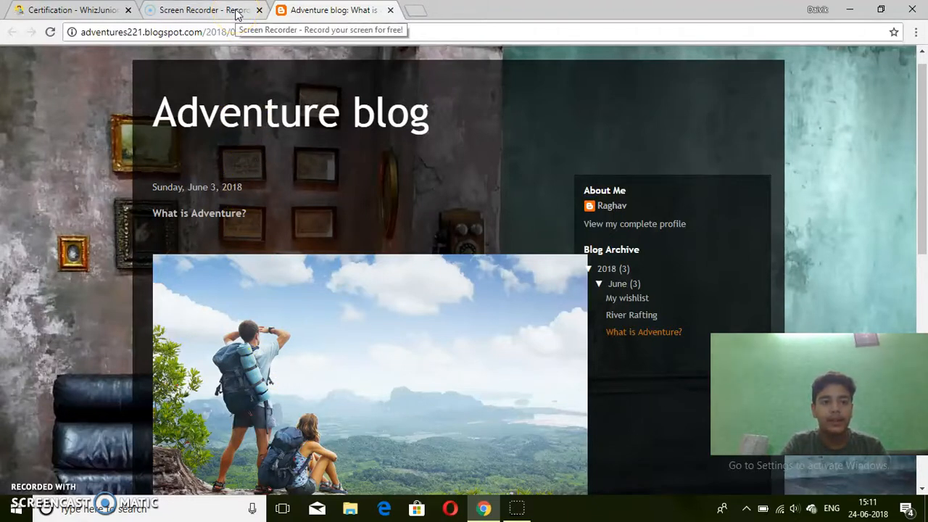
Step: Switch from the 'What is Adventure?' post to the Screencast-O-Matic screen recorder page
{"action": "left_click", "coordinate": [196, 10]}
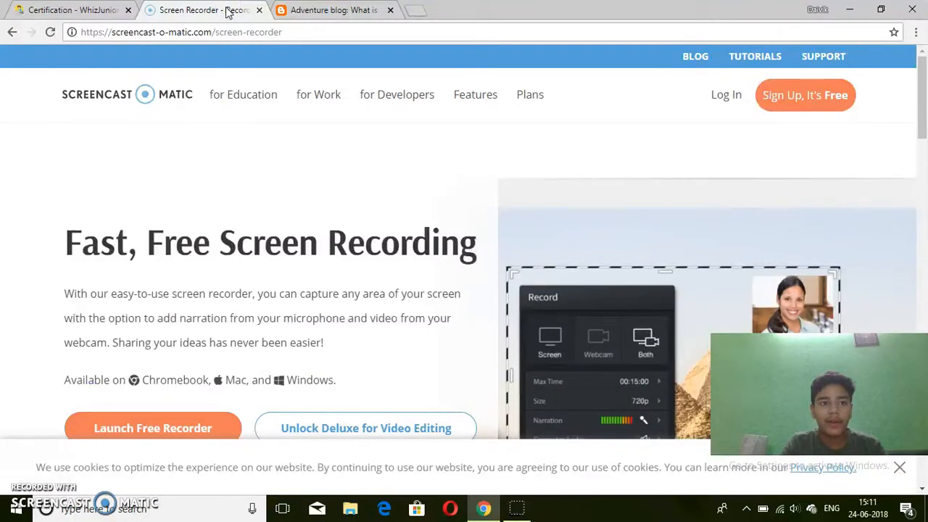
Step: Close the screen recorder page, then bring up the WhizJuniors project requirements
{"action": "left_click", "coordinate": [68, 10]}
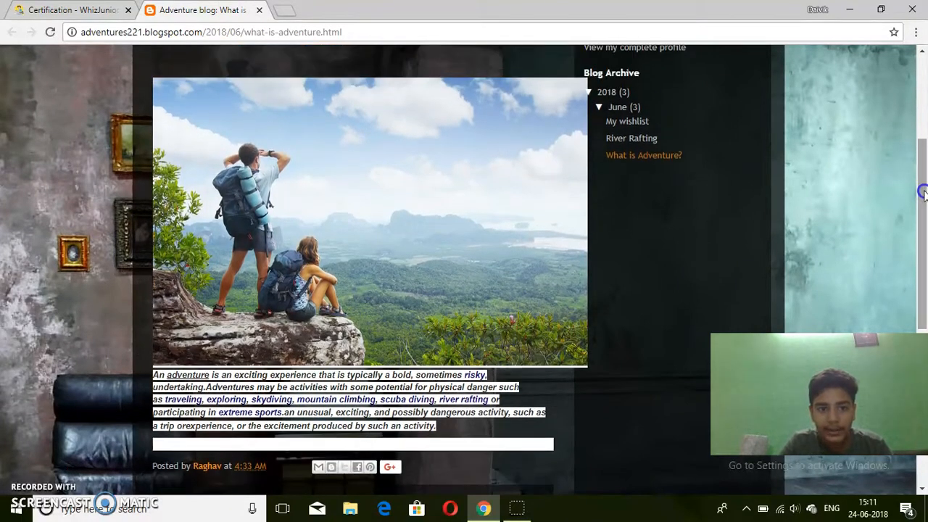
{"action": "mouse_move", "coordinate": [381, 442]}
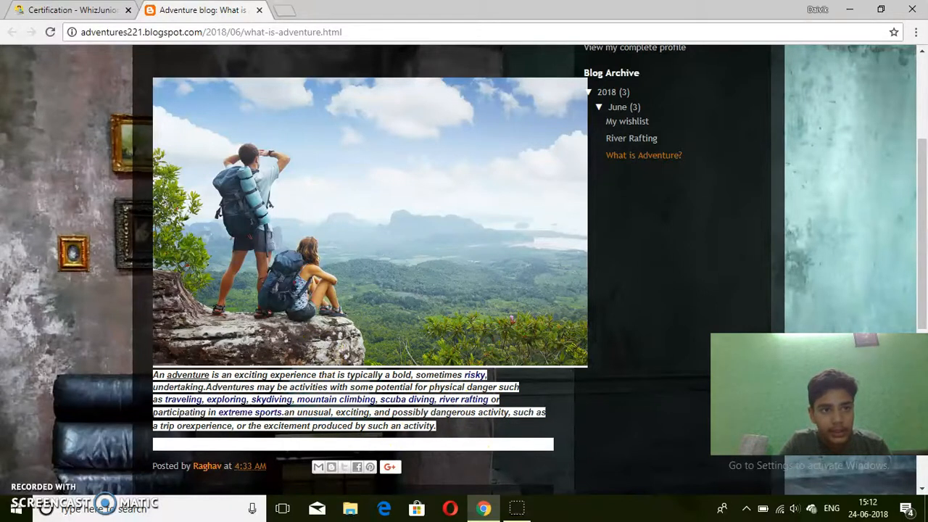
{"action": "left_click", "coordinate": [65, 9]}
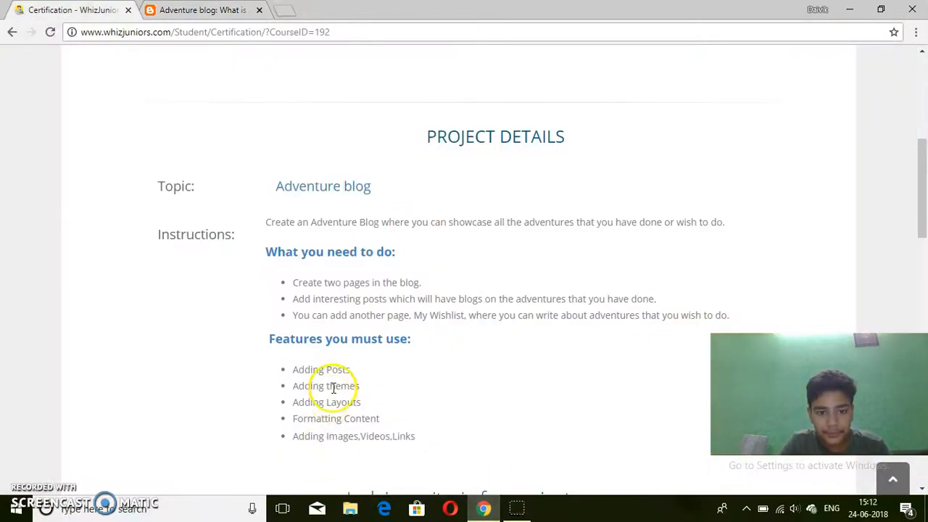
{"action": "mouse_move", "coordinate": [357, 345]}
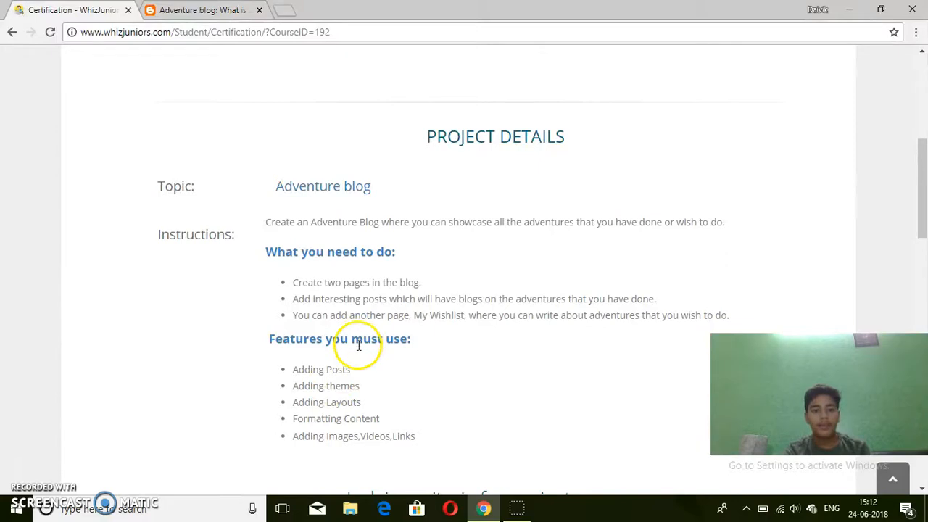
{"action": "mouse_move", "coordinate": [357, 413]}
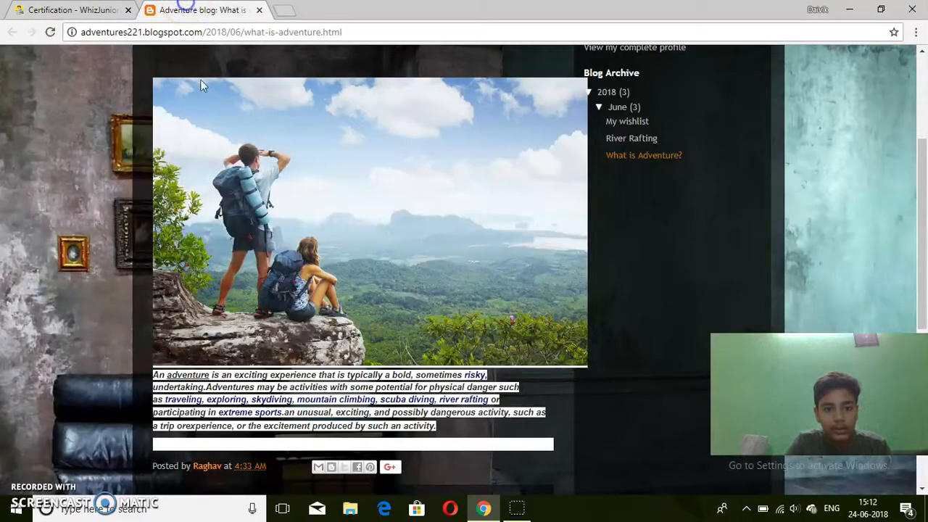
Step: Return from the project details to the 'What is Adventure?' blog post
{"action": "left_click", "coordinate": [271, 399]}
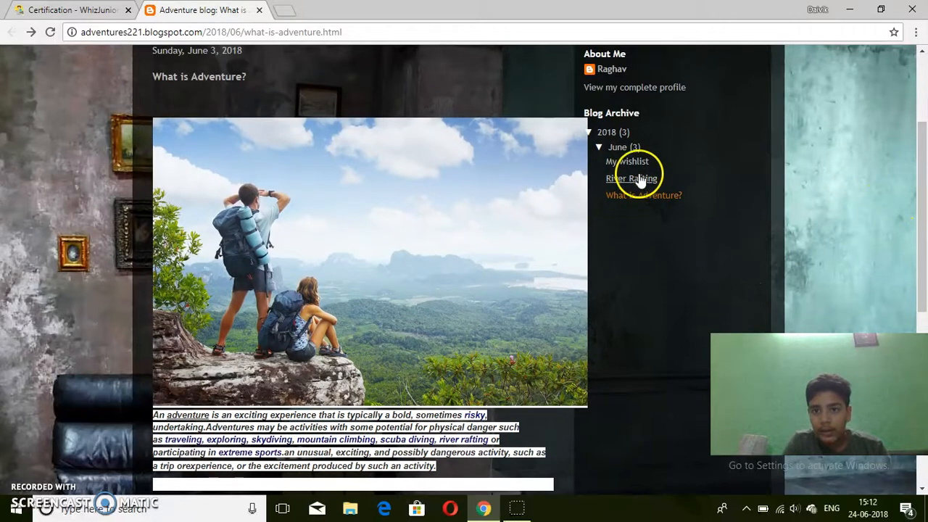
Step: Open 'River Rafting' from the Blog Archive to view its photo and Rishikesh description
{"action": "left_click", "coordinate": [630, 178]}
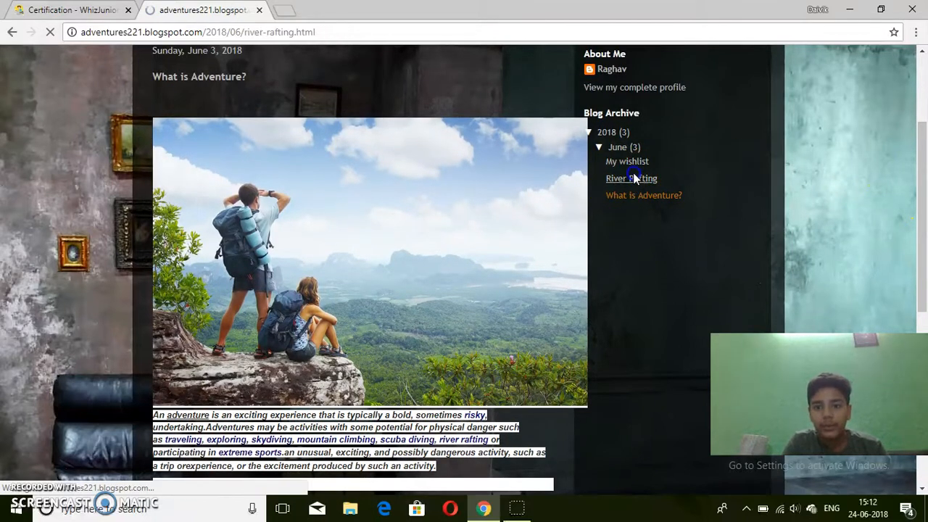
{"action": "left_click", "coordinate": [631, 178]}
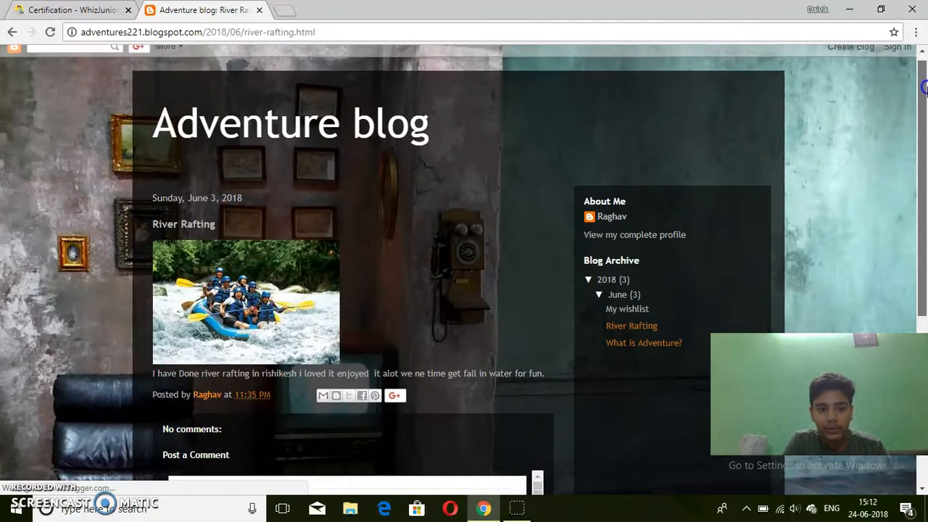
{"action": "scroll", "scroll_direction": "down", "scroll_amount": 3}
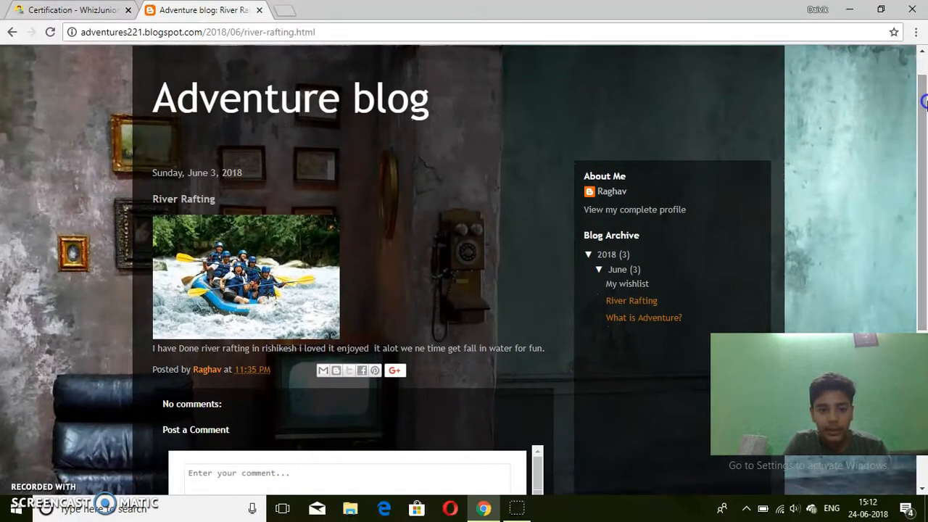